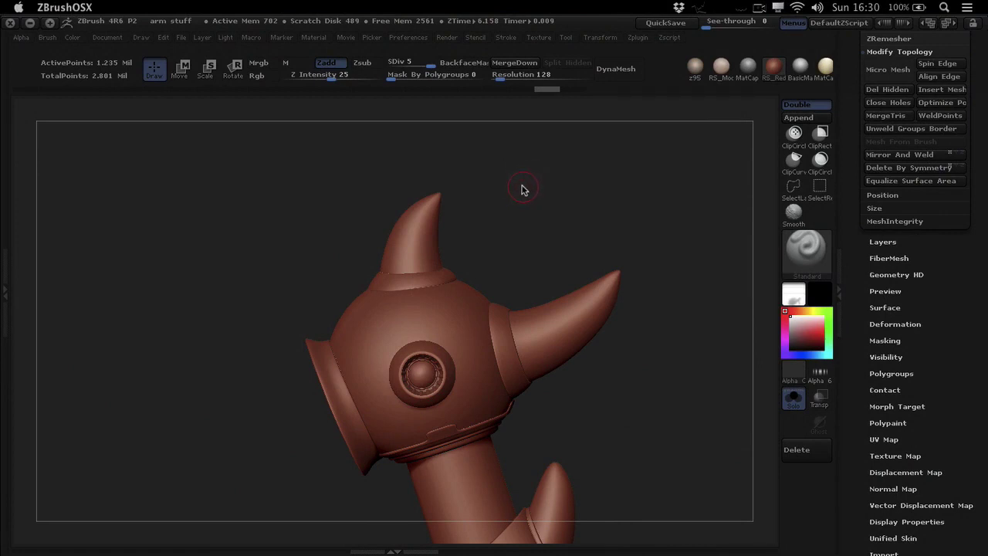
mouse_move(473, 205)
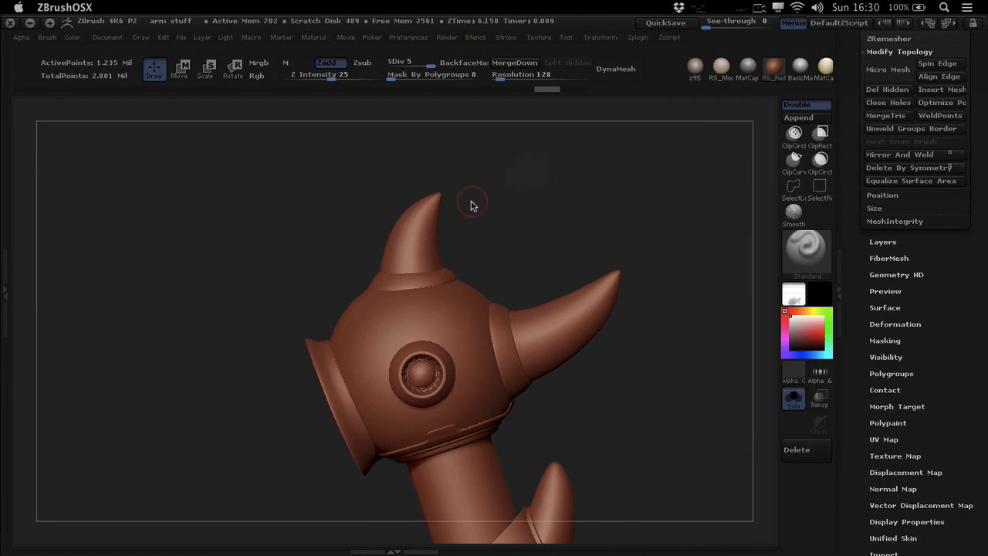
mouse_move(475, 226)
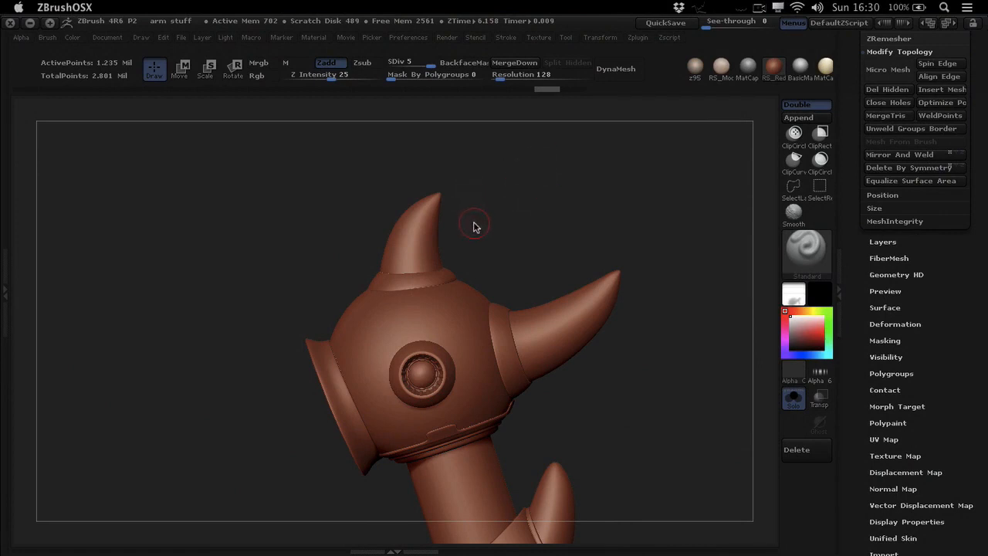
mouse_move(523, 182)
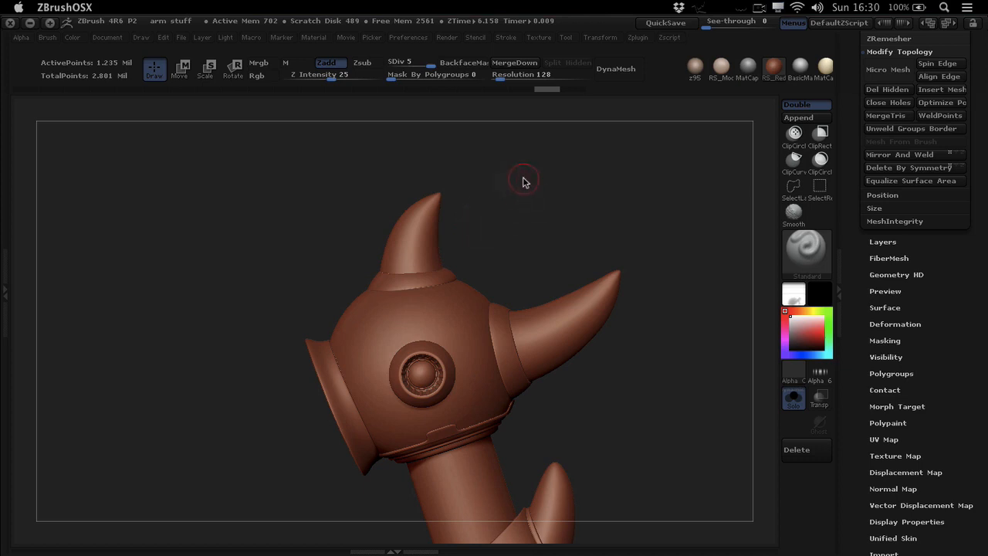
mouse_move(530, 225)
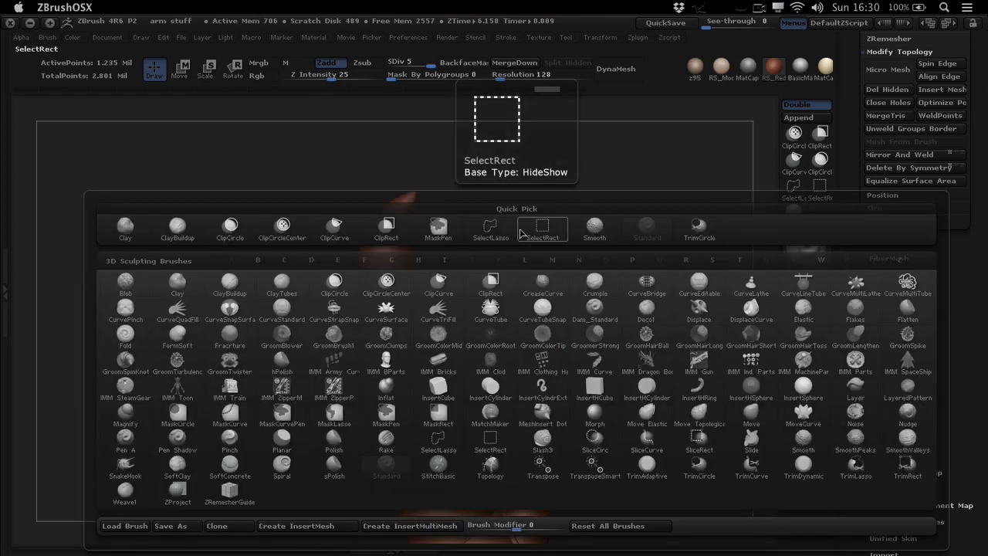
Filter the brush library to C brushes and select ClipCurve.
left_click(542, 286)
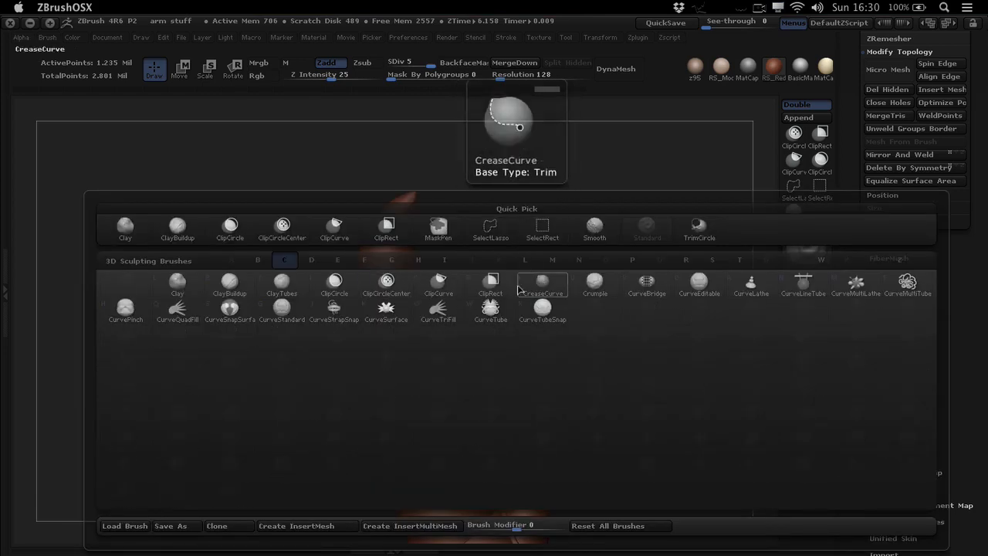
left_click(386, 281)
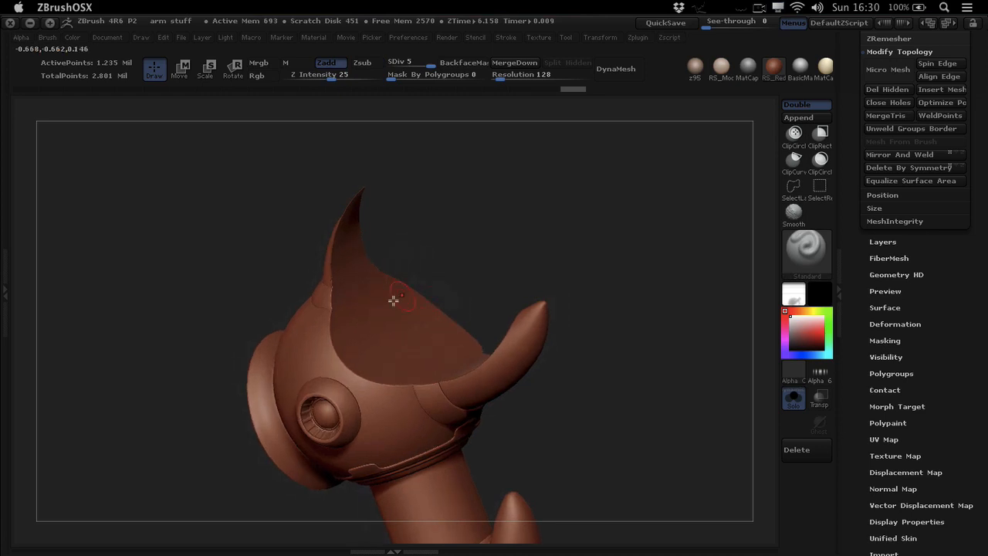
left_click_drag(394, 300, 471, 273)
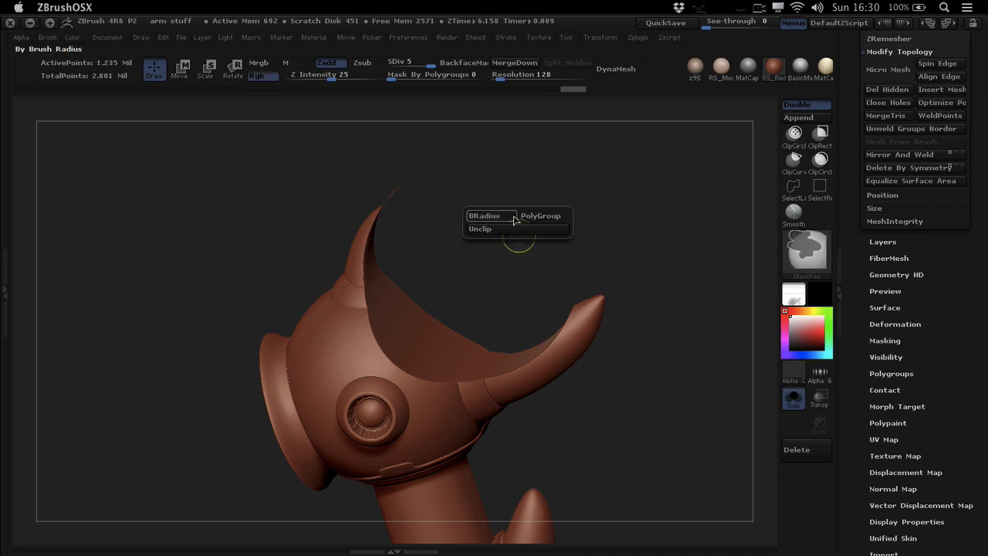
mouse_move(485, 215)
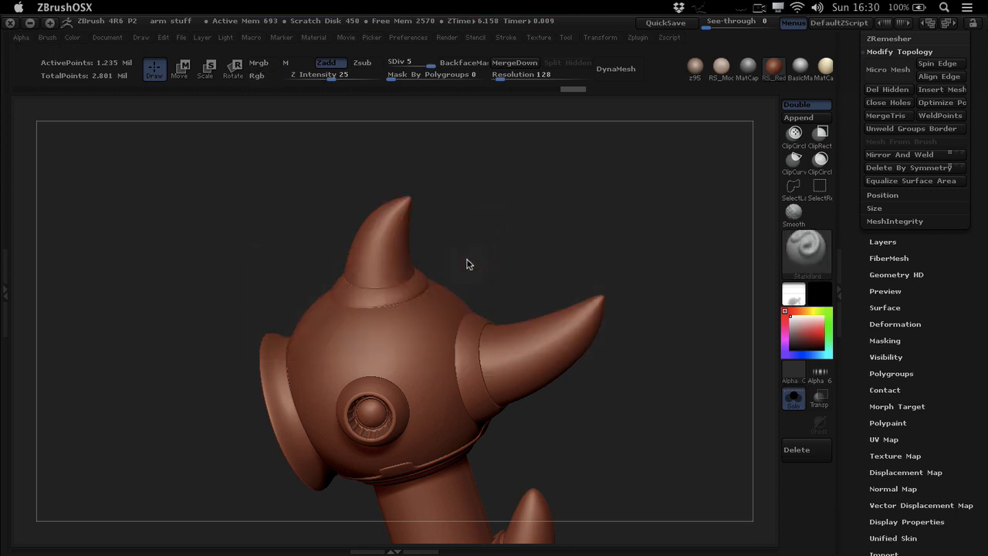
Carve a BRadius ClipCurve groove across the dome in front of the top horn.
left_click_drag(471, 262, 464, 270)
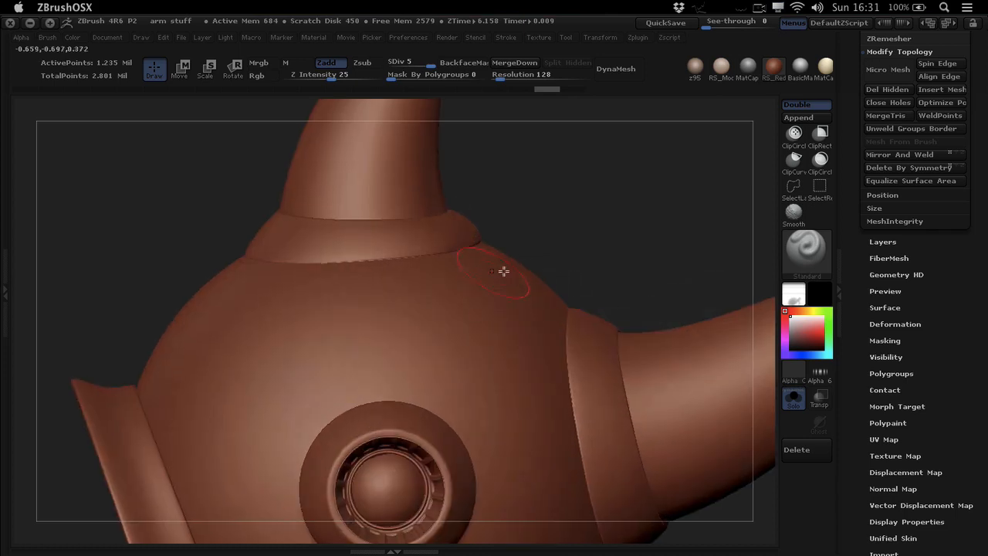
left_click_drag(502, 270, 405, 317)
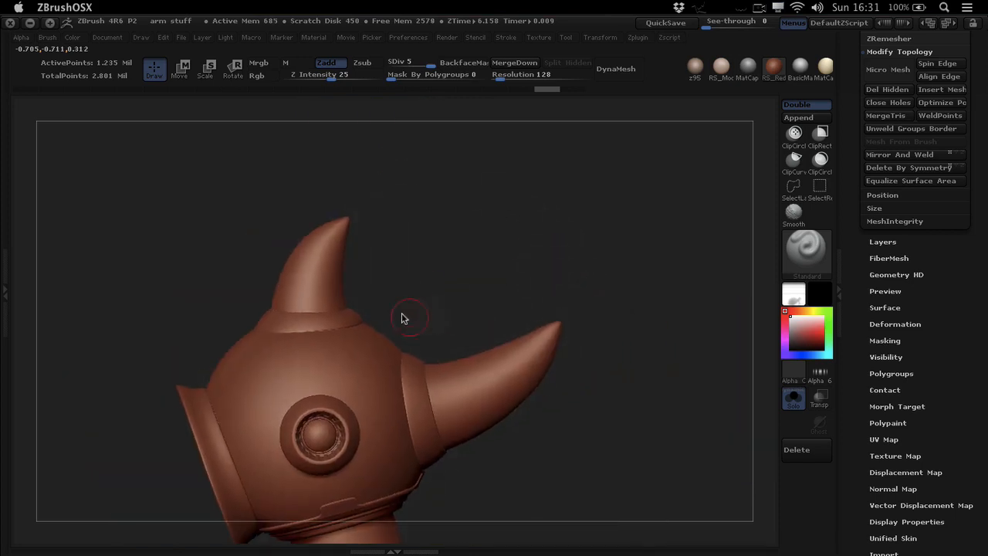
mouse_move(401, 319)
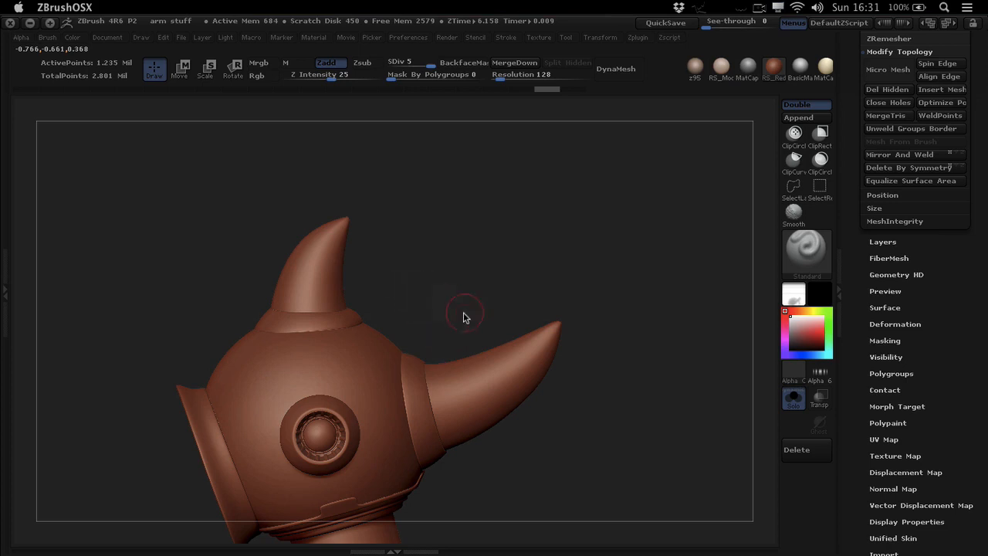
mouse_move(408, 310)
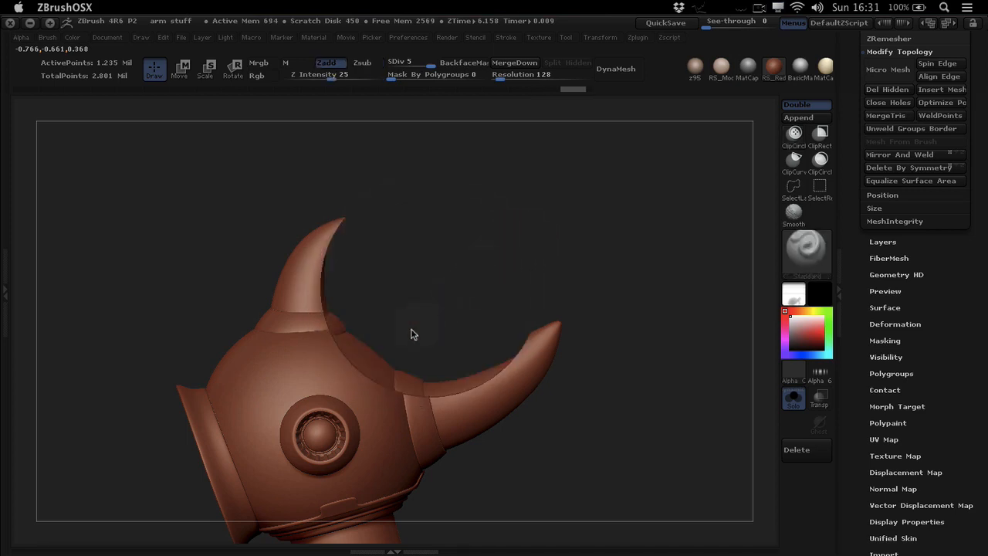
Orbit the helmet to inspect the new groove from behind, both sides and rear.
left_click_drag(413, 334, 353, 319)
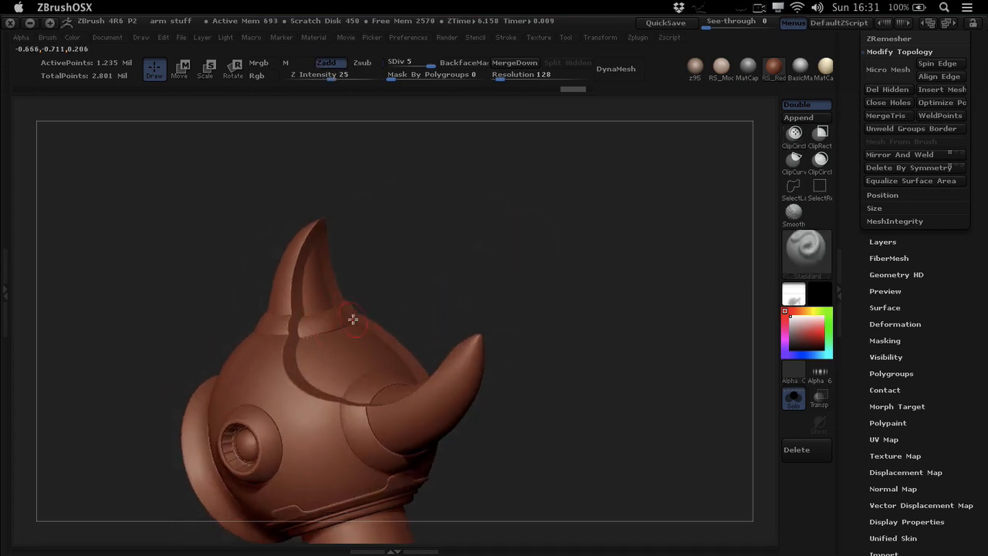
left_click_drag(352, 319, 275, 384)
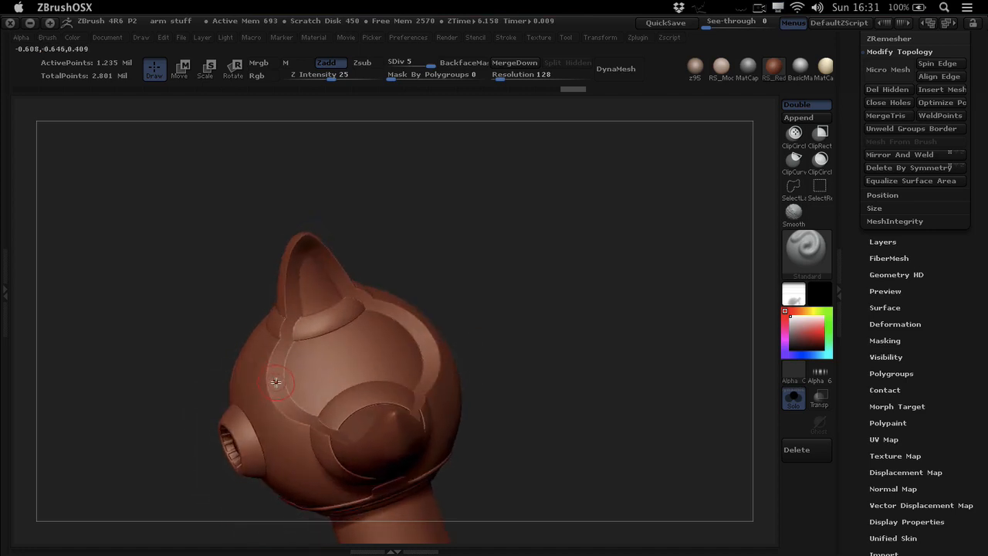
left_click_drag(275, 382, 395, 303)
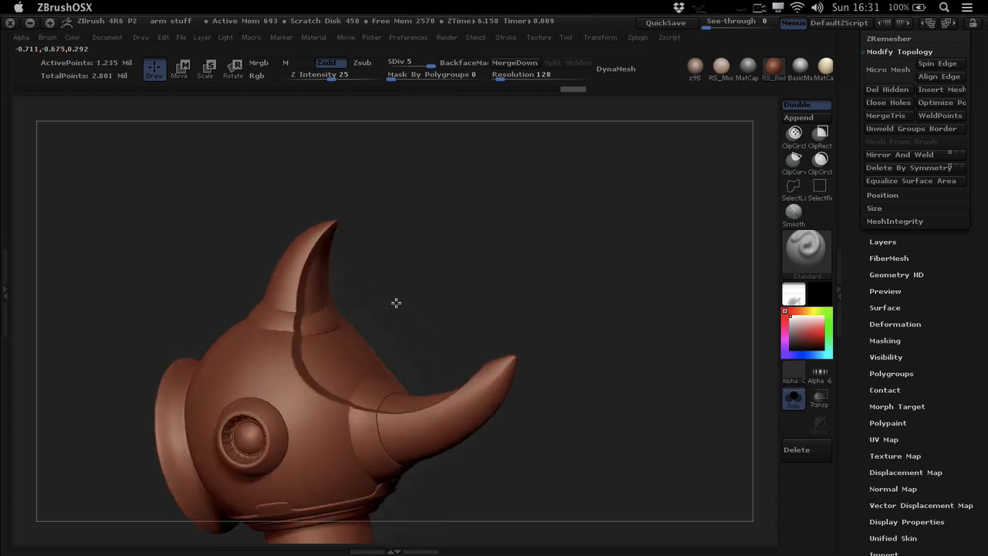
left_click_drag(396, 303, 368, 351)
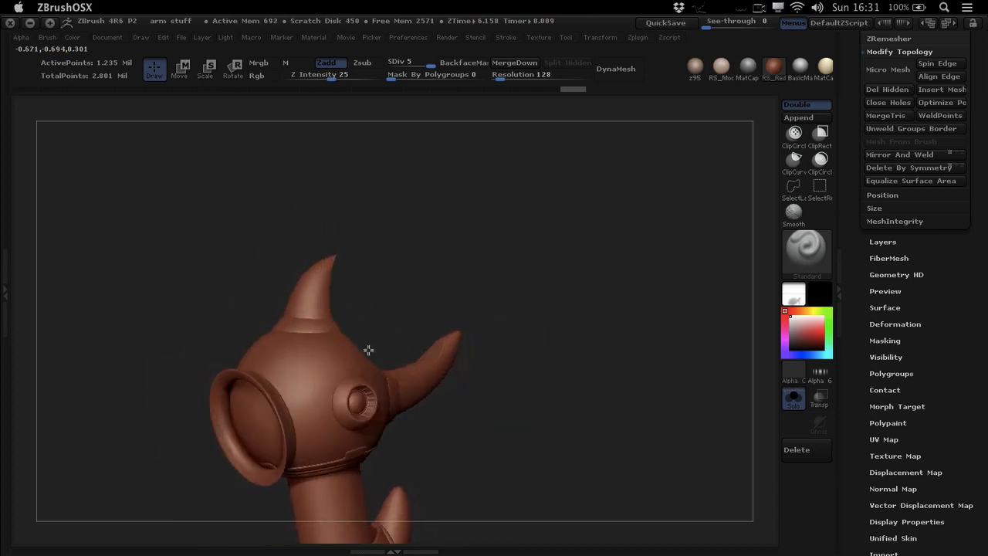
left_click_drag(368, 350, 369, 356)
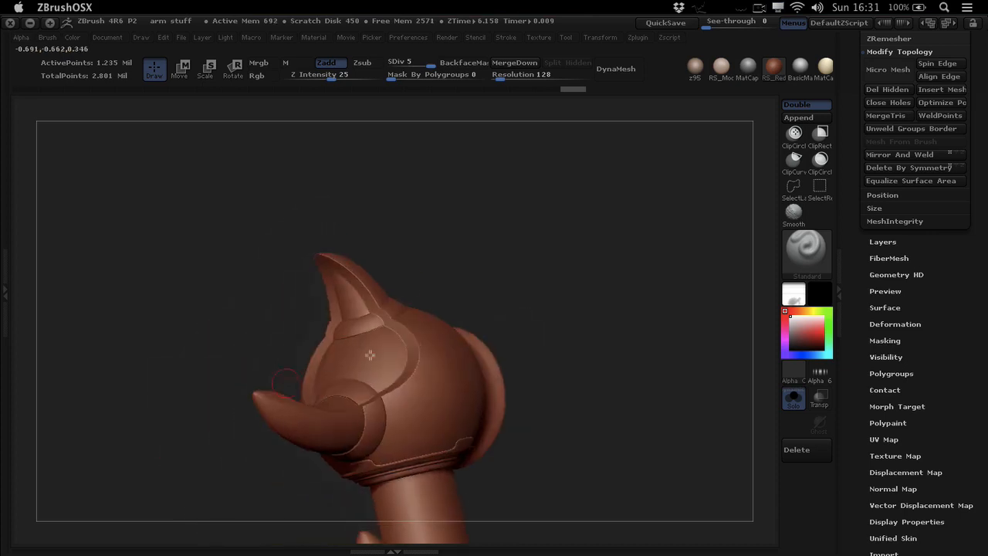
left_click_drag(369, 355, 324, 355)
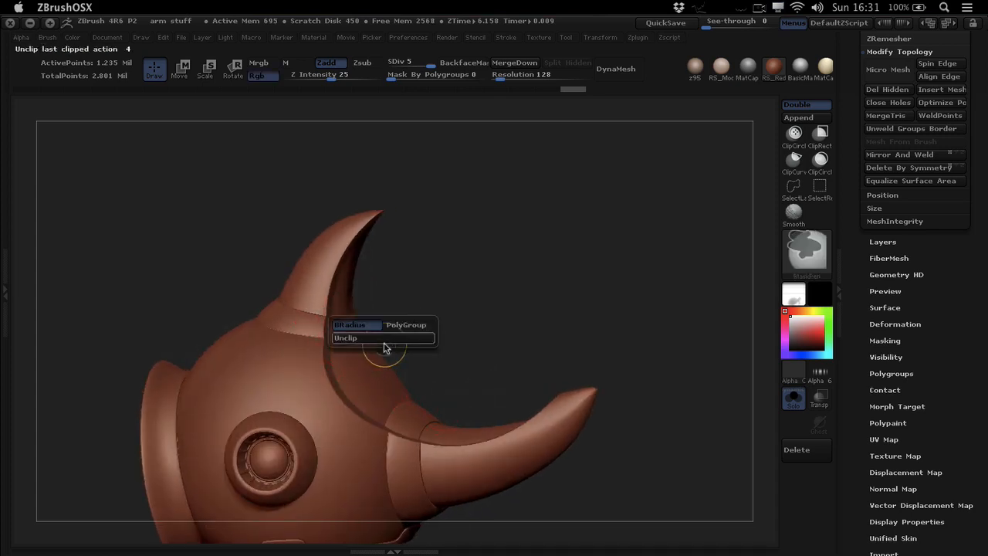
Use Unclip to remove the curved clipped band between the horns.
left_click(346, 338)
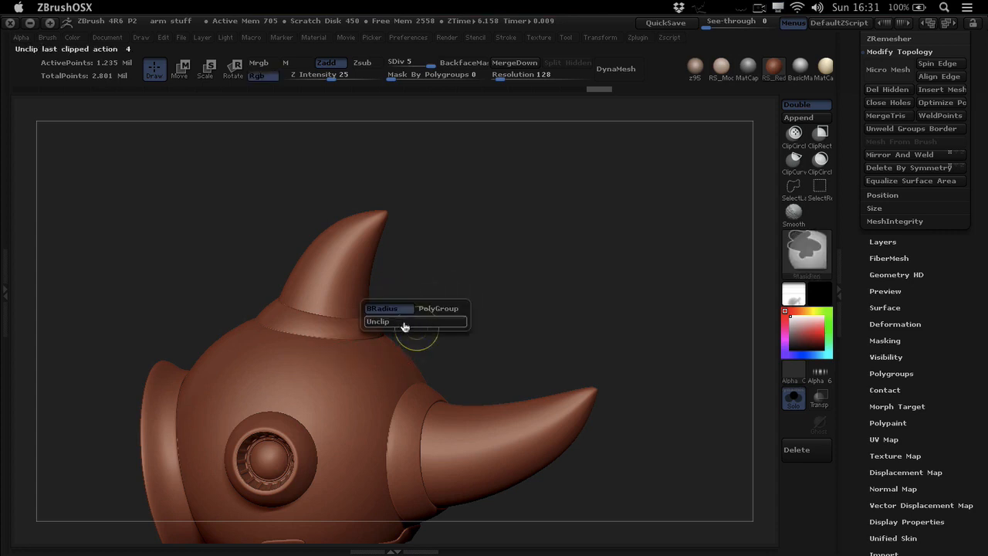
mouse_move(439, 308)
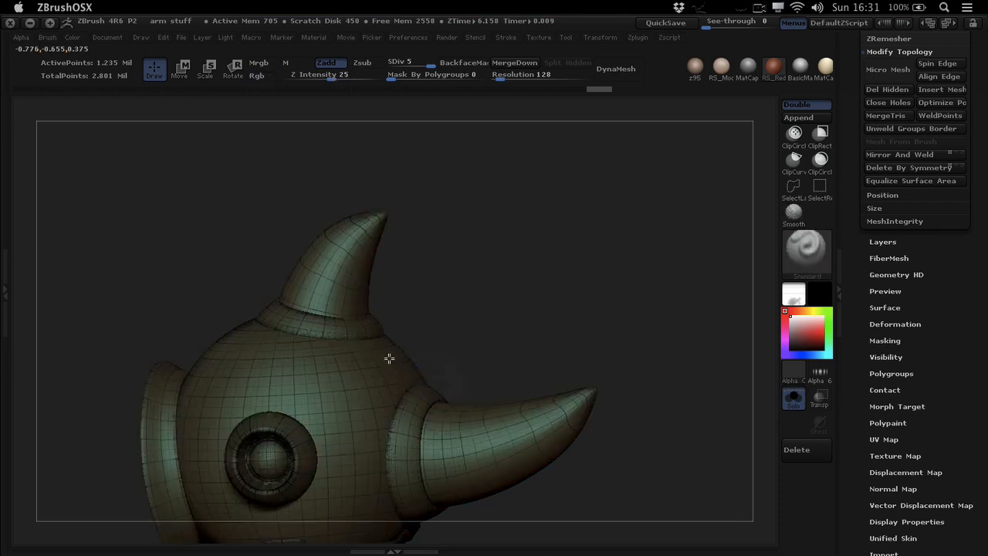
Split the top horn and curved dome slice into a polygroup, isolate it, then show all.
left_click_drag(389, 358, 413, 378)
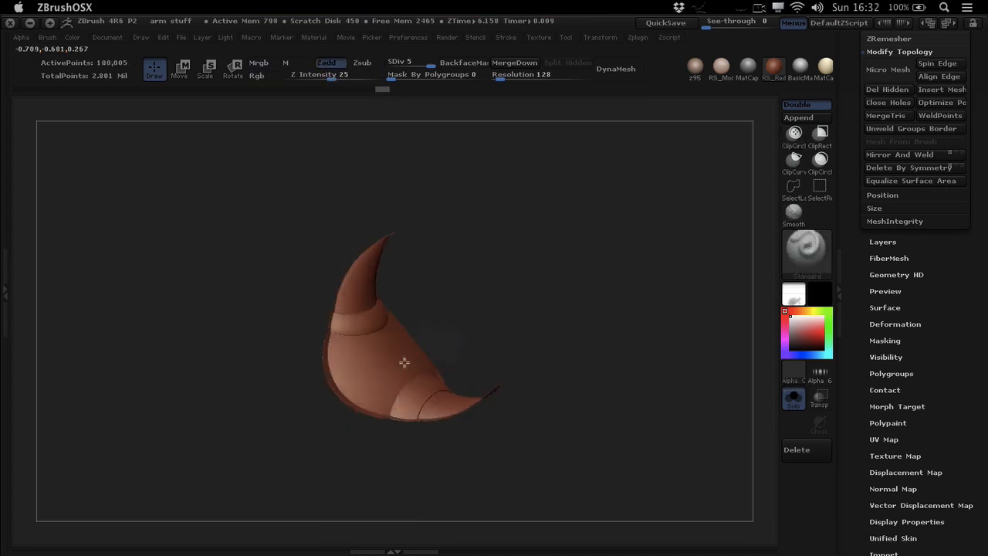
left_click_drag(405, 363, 417, 315)
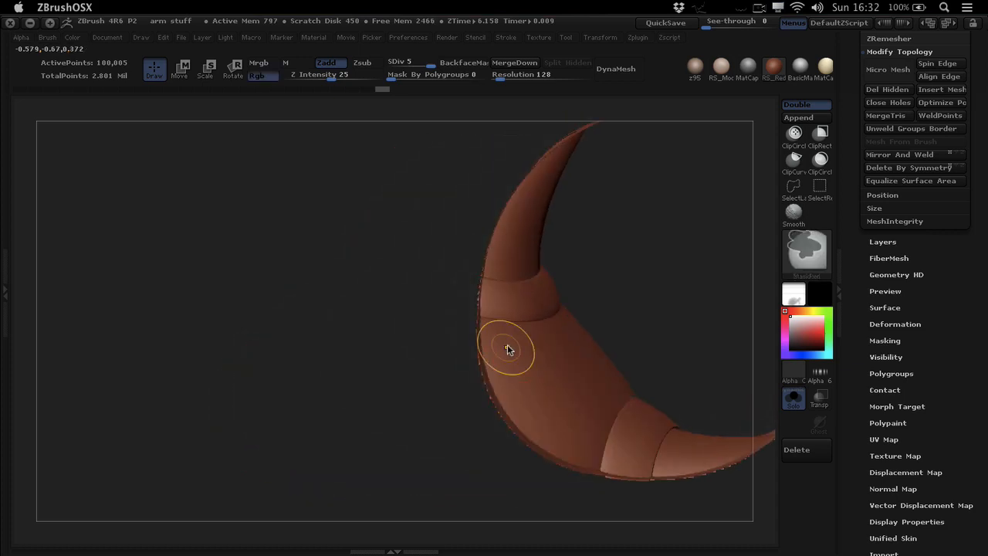
left_click_drag(508, 349, 516, 220)
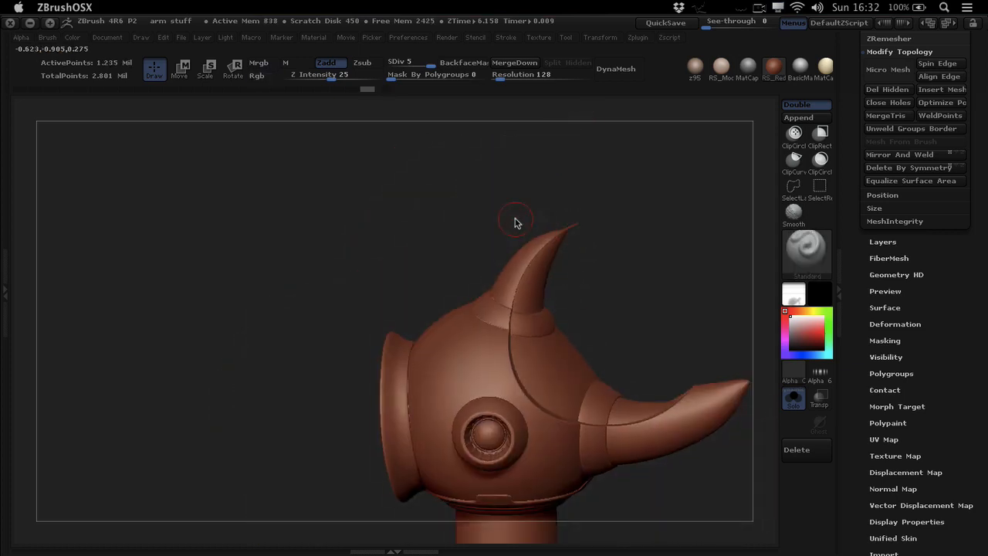